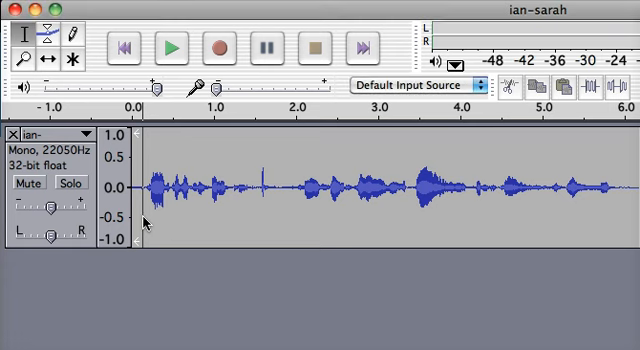
# Zoom in on the ian-sarah waveform and scroll to the thump spike near 1.6 seconds
pyautogui.click(168, 50)
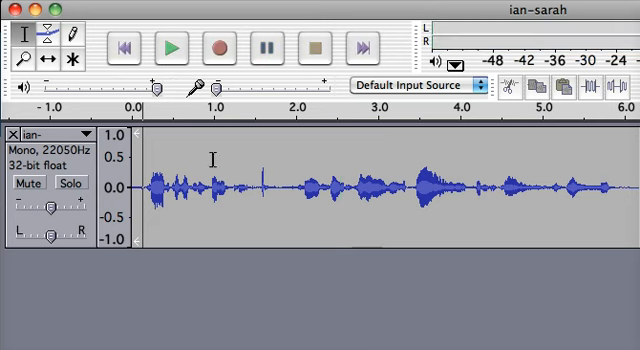
pyautogui.moveTo(278, 182)
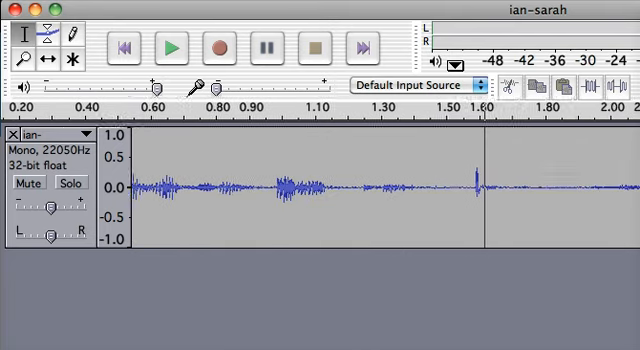
pyautogui.hscroll(3)
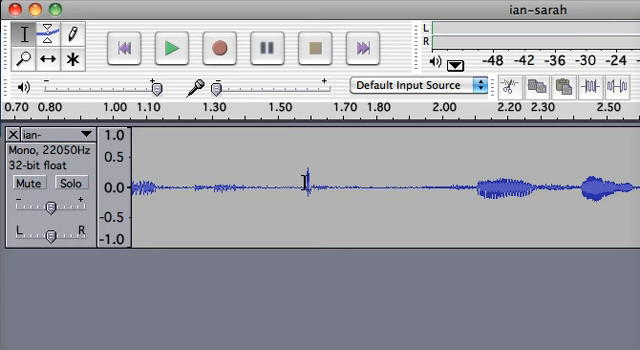
# Select the thump spike near 1.6 seconds between the two voices and delete it
pyautogui.moveTo(305, 185); pyautogui.dragTo(335, 185)
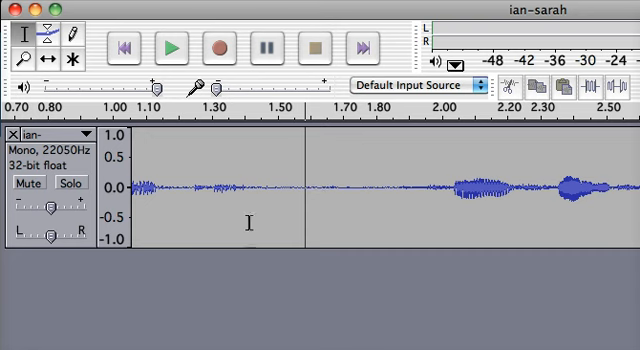
pyautogui.moveTo(237, 267)
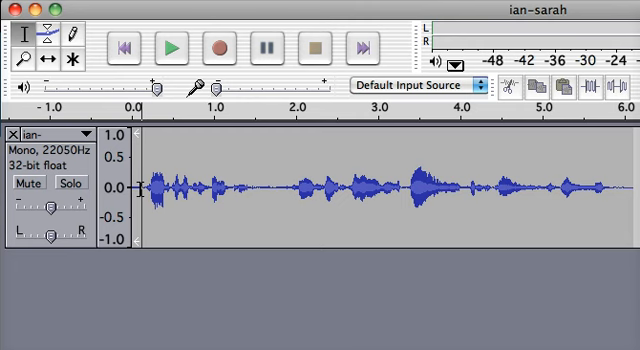
# Zoom back to normal to view the whole ian-sarah track and confirm the spike is gone
pyautogui.click(170, 50)
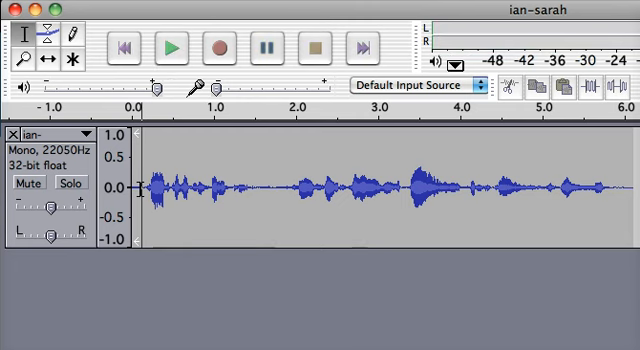
pyautogui.moveTo(277, 208)
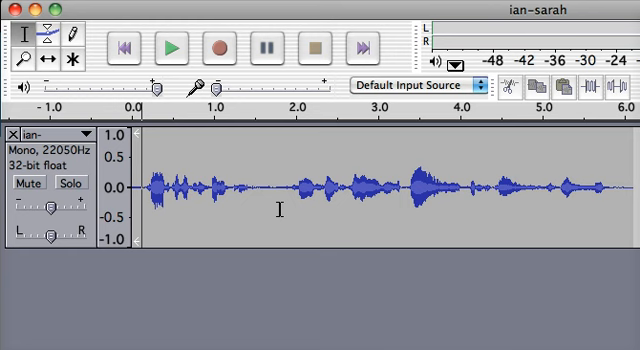